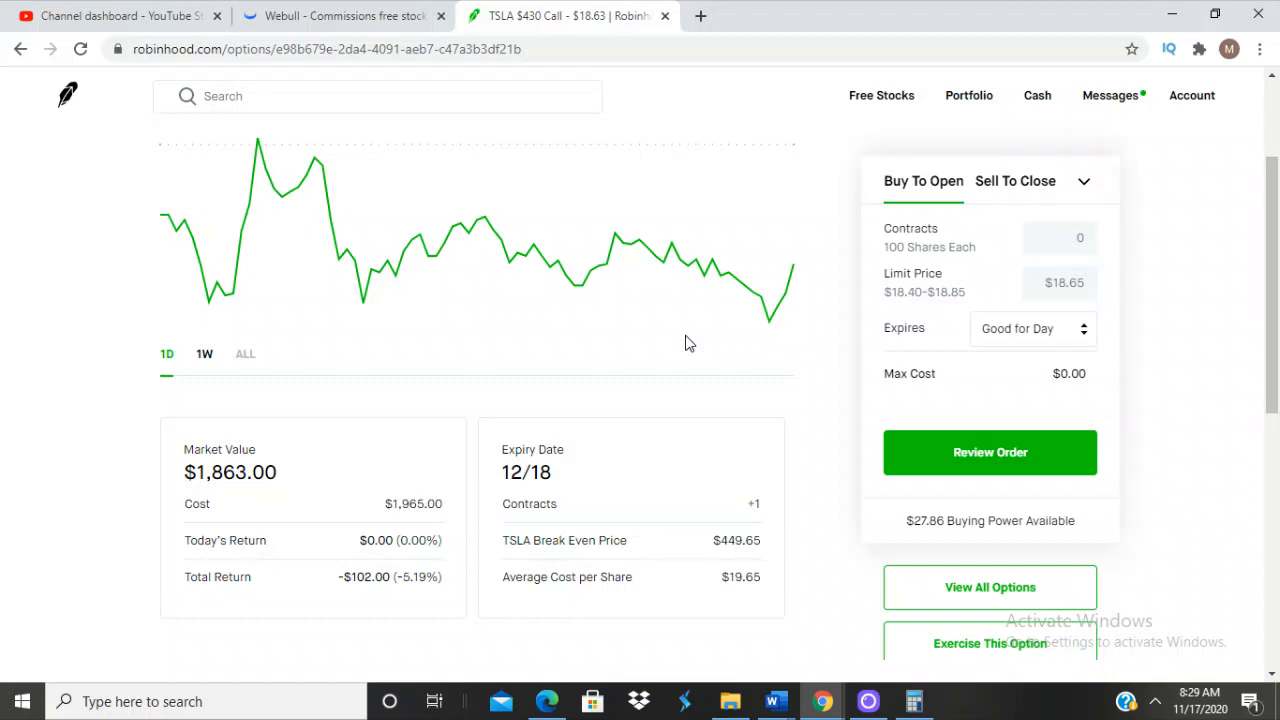
pyautogui.moveTo(436, 324)
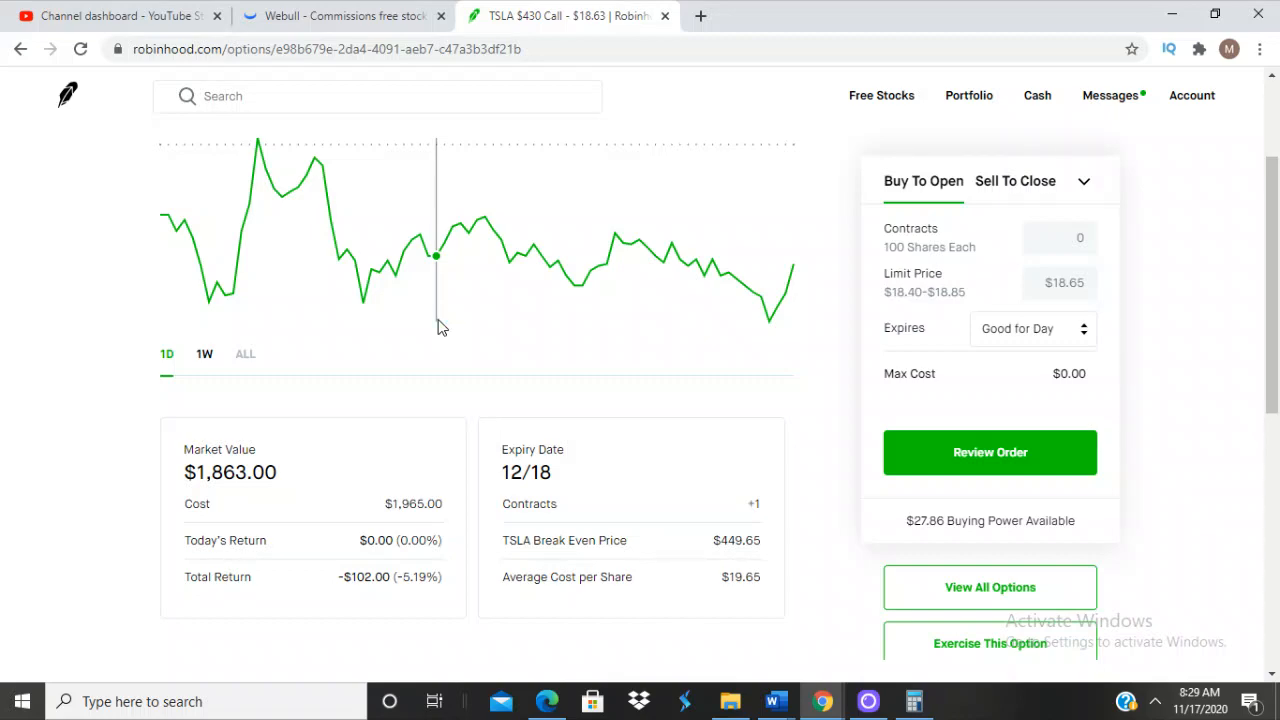
pyautogui.moveTo(348, 580)
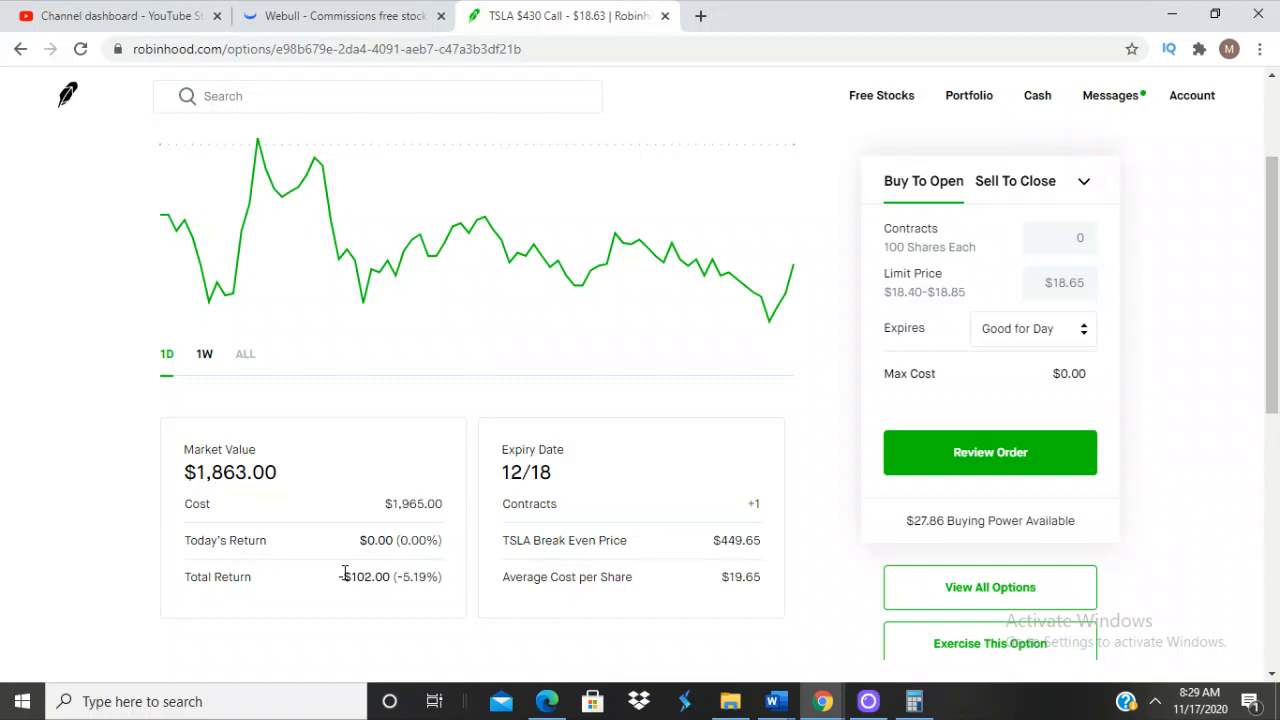
pyautogui.moveTo(296, 304)
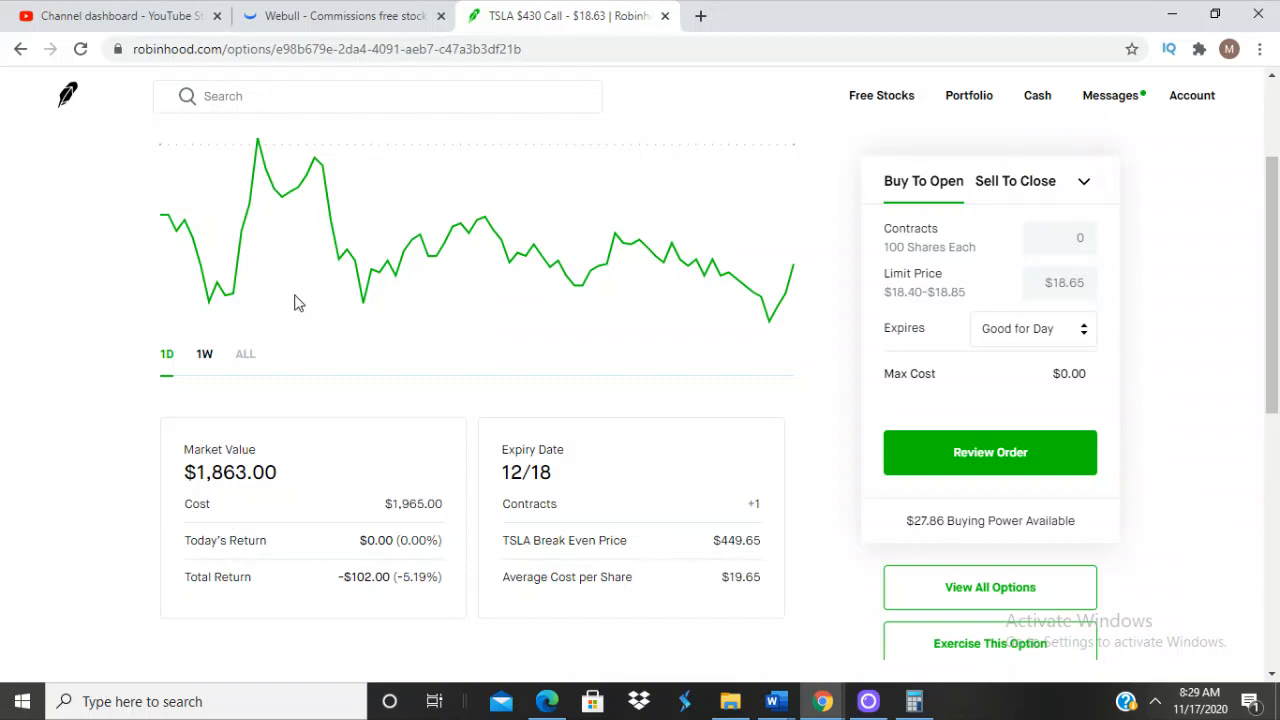
# - Check the TSLA quote in Webull, return to the $430 Call page and review the sold order history
pyautogui.click(340, 16)
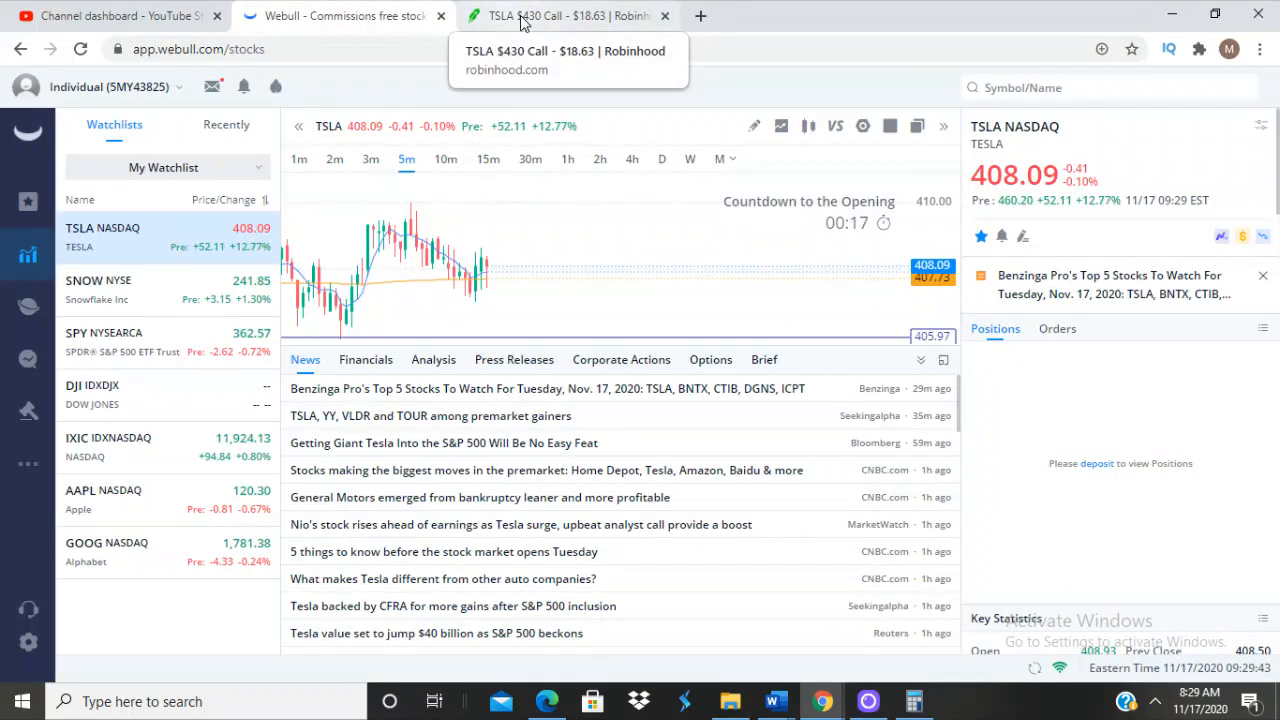
pyautogui.click(560, 16)
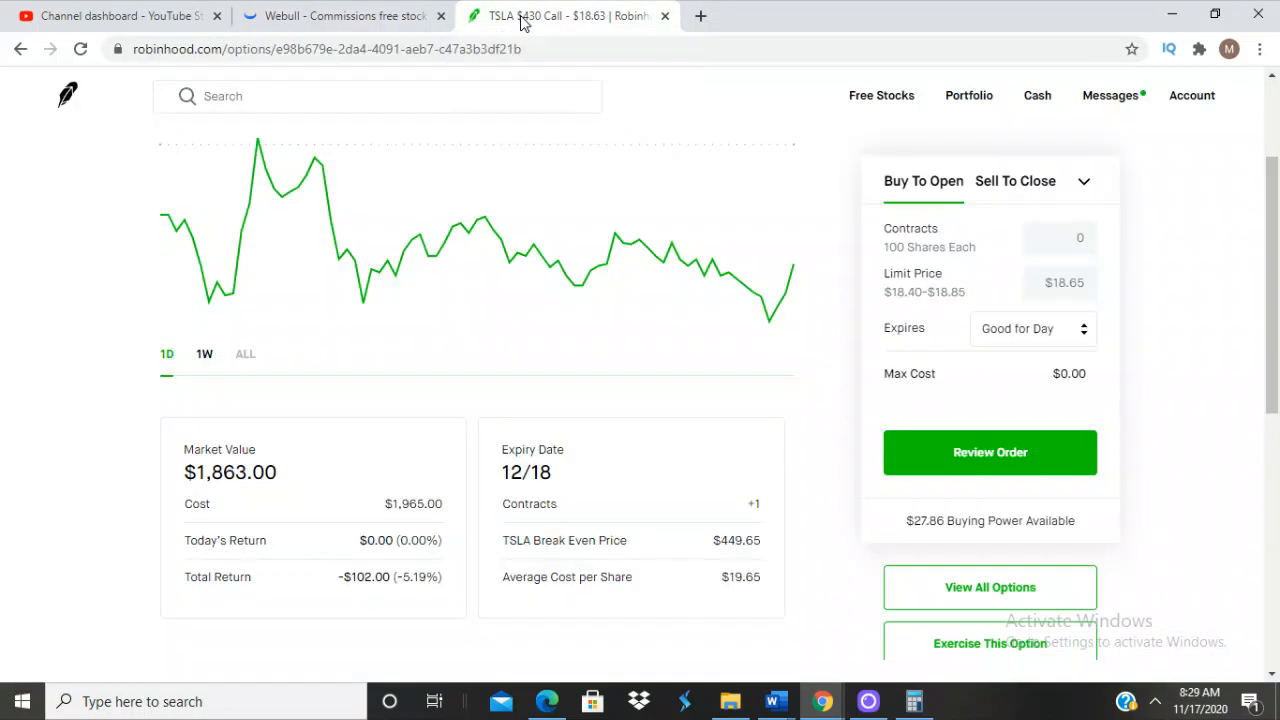
pyautogui.moveTo(444, 244)
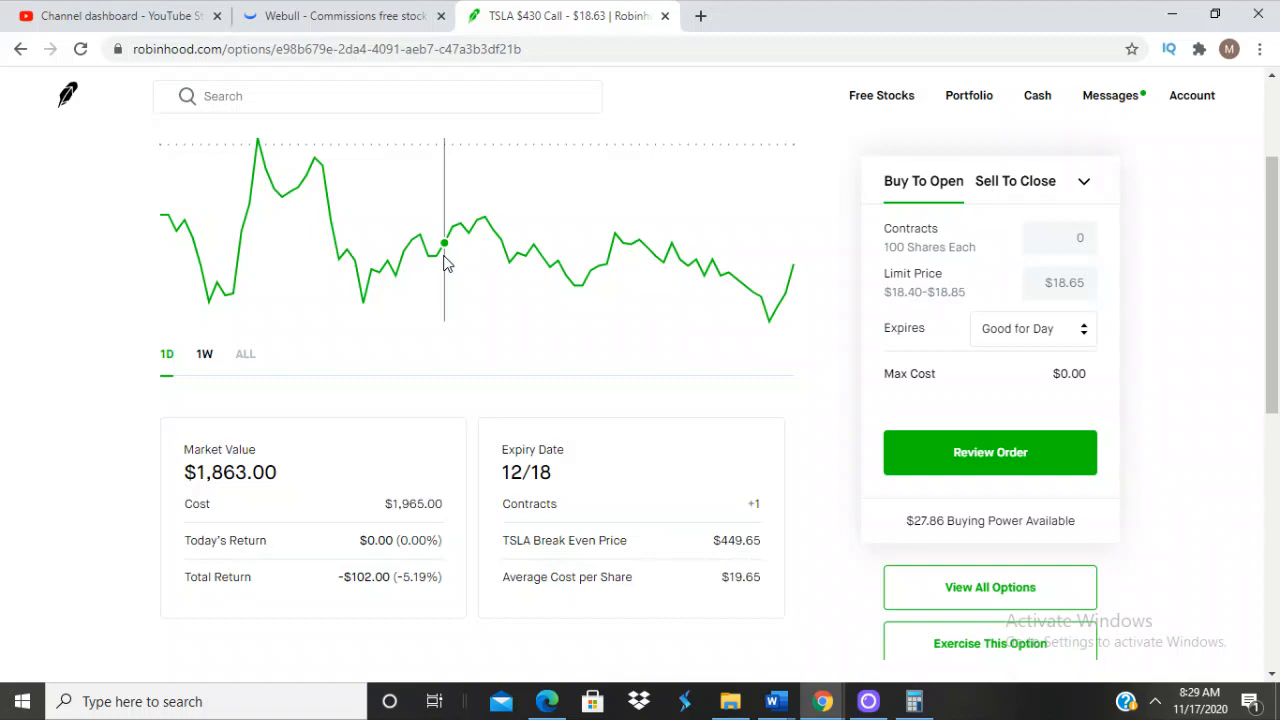
pyautogui.moveTo(444, 262)
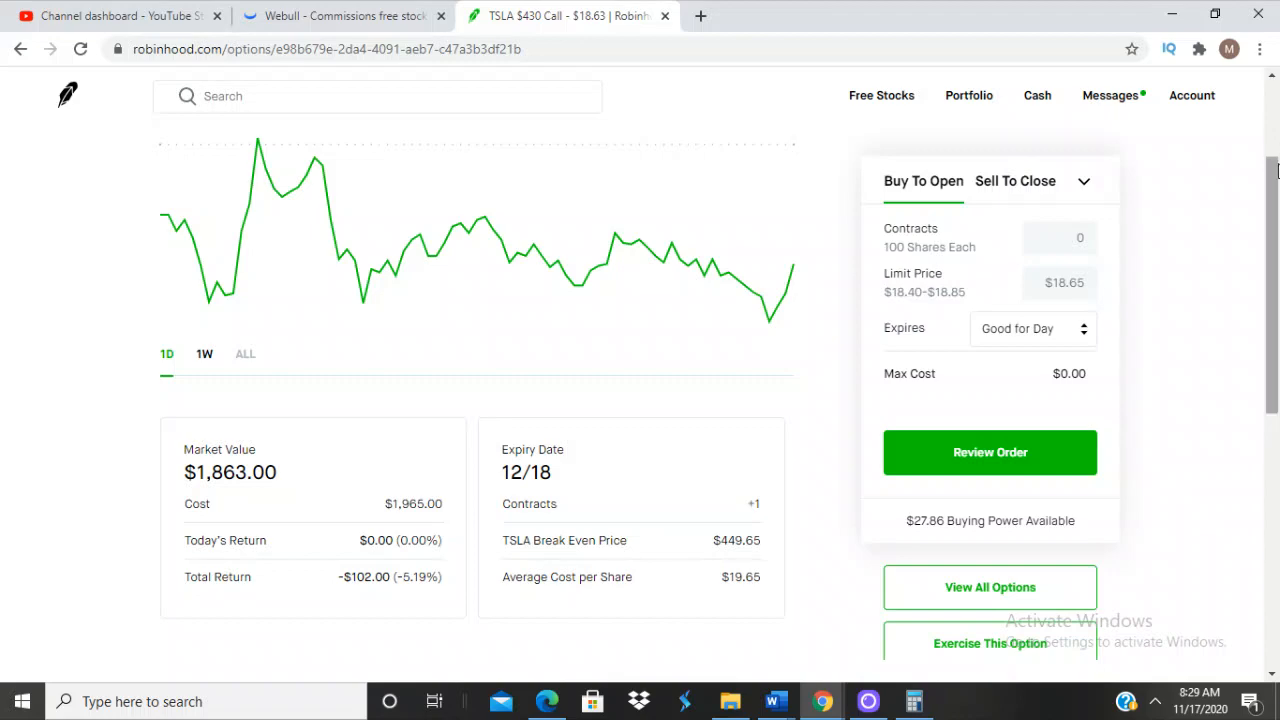
pyautogui.scroll(-3)
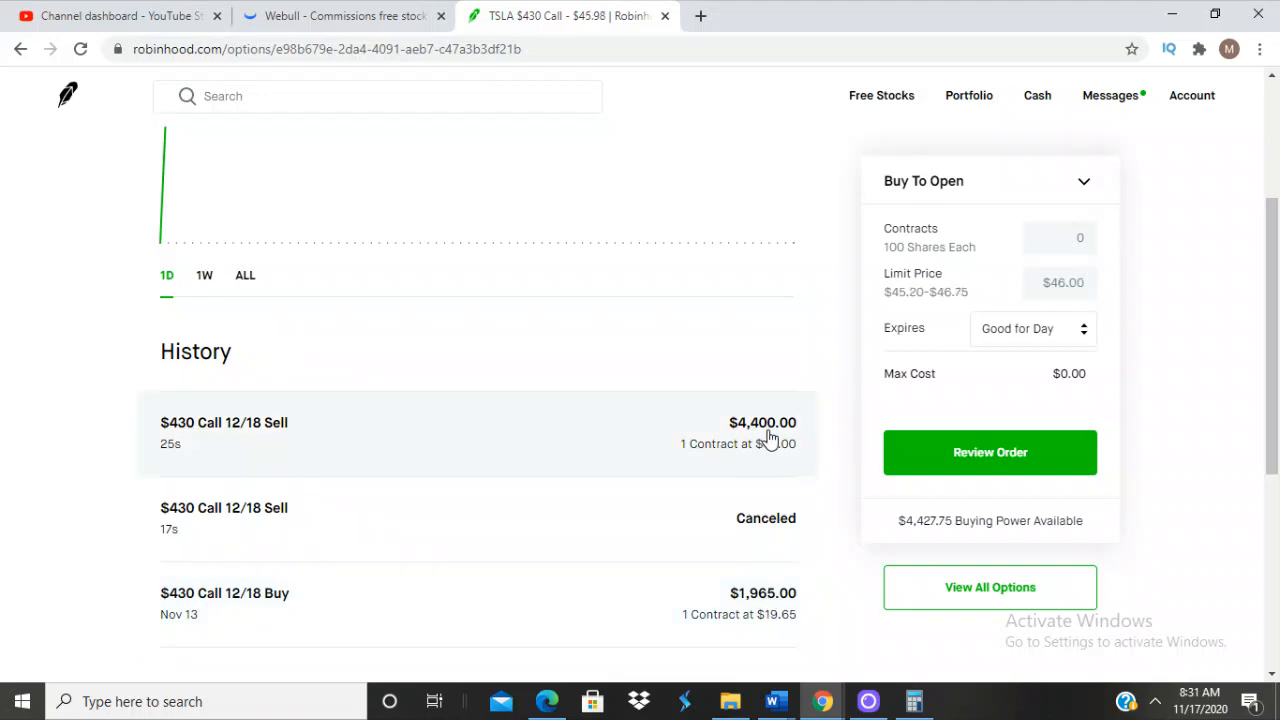
# - Work out the trade profit in Calculator: 4440 − 1965 = 2,475
pyautogui.click(912, 700)
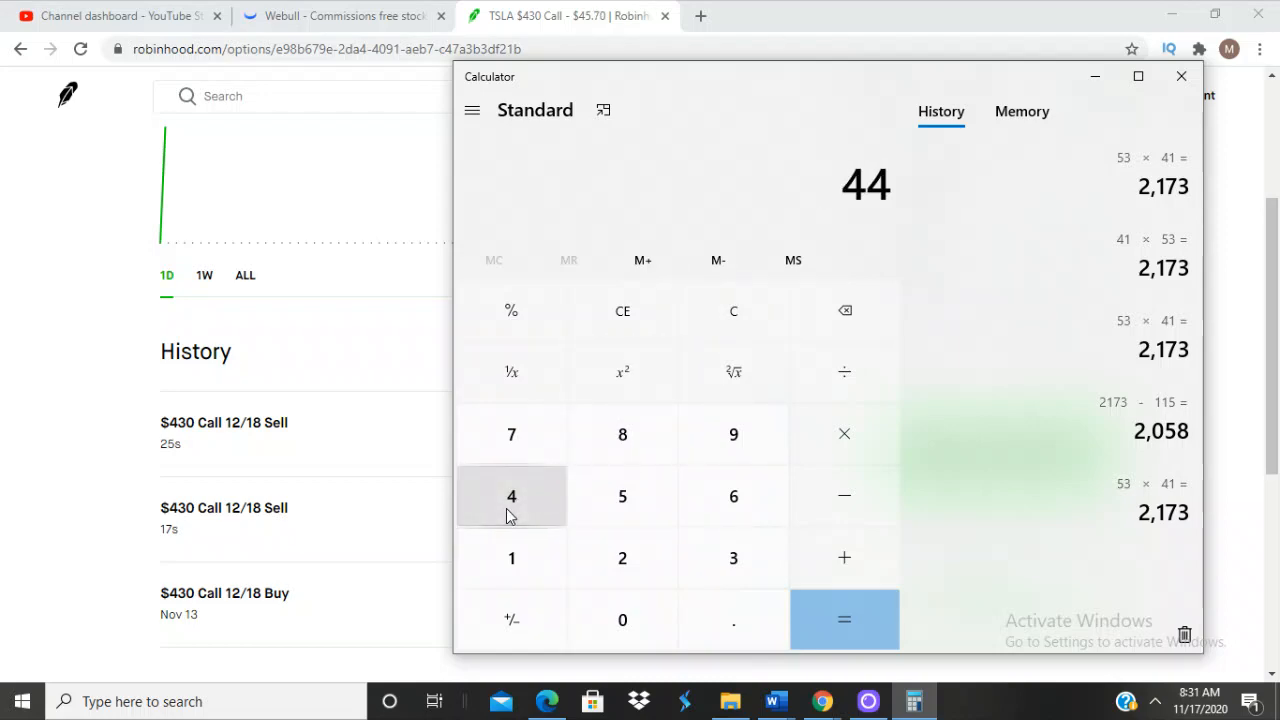
pyautogui.click(622, 620)
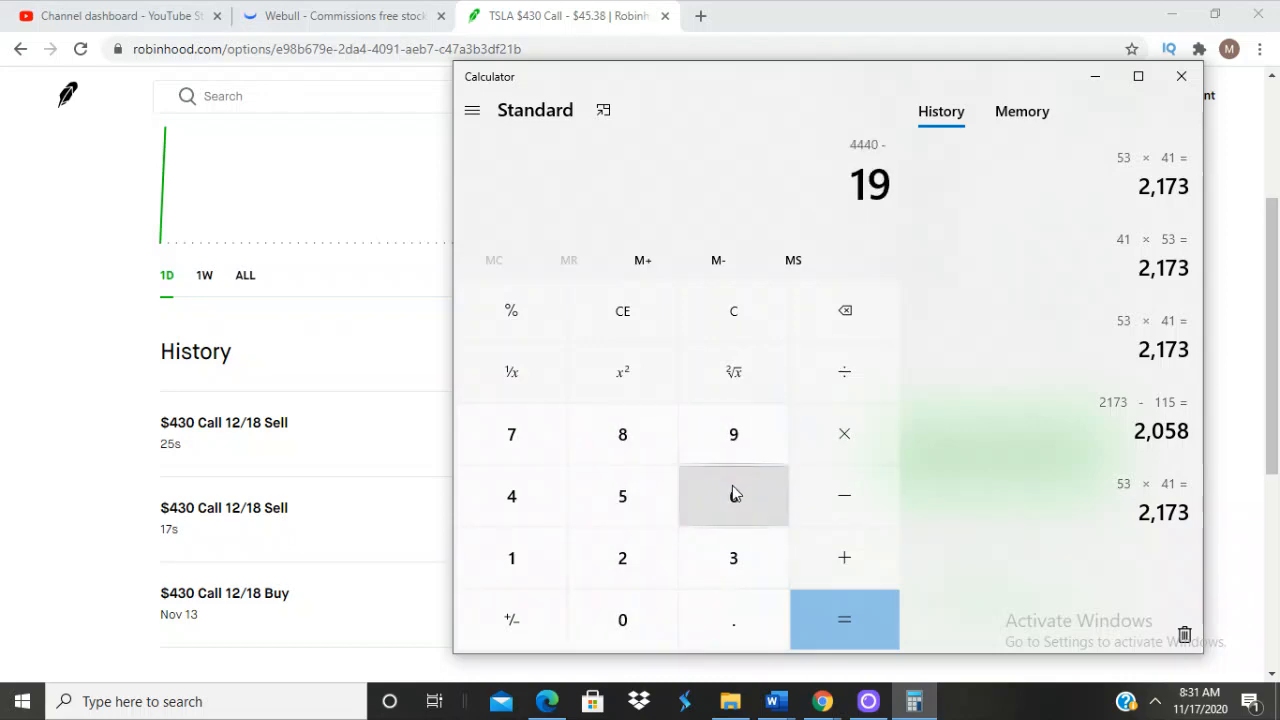
pyautogui.click(732, 496)
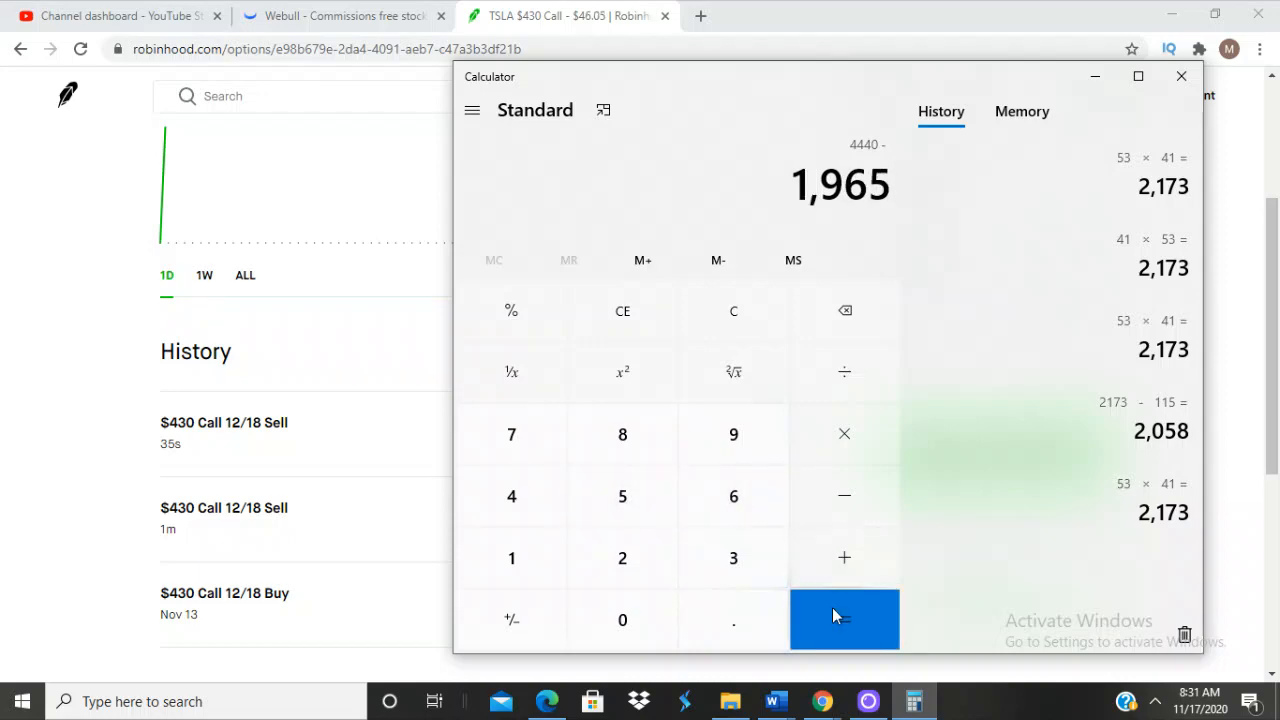
pyautogui.click(844, 620)
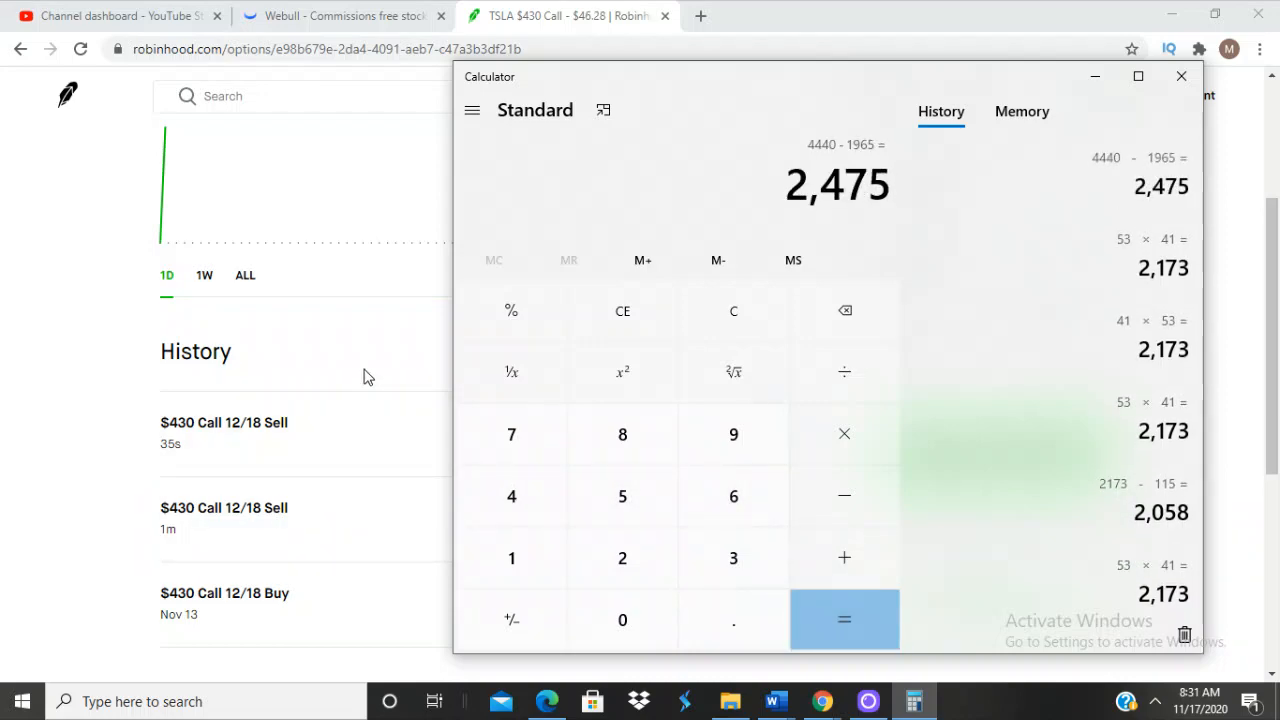
pyautogui.moveTo(44, 352)
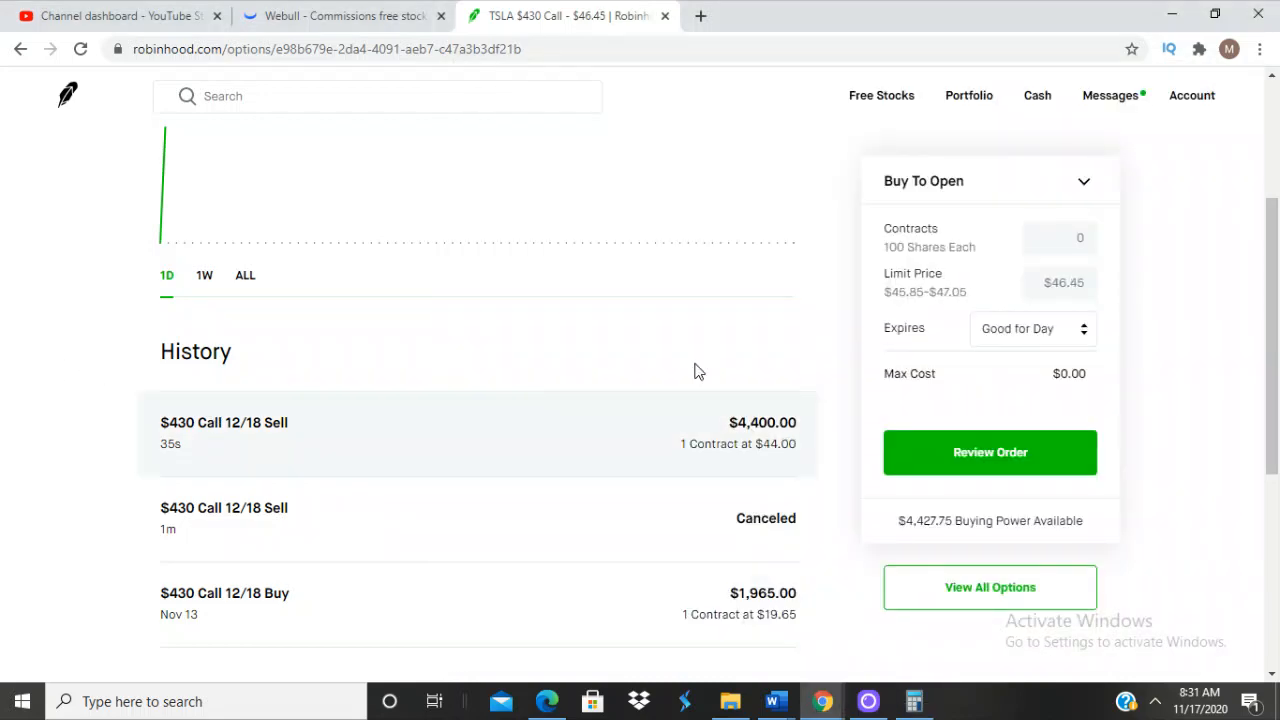
# - Show the Robinhood portfolio overview, worth about $13,508 and up 21.92% today
pyautogui.scroll(3)
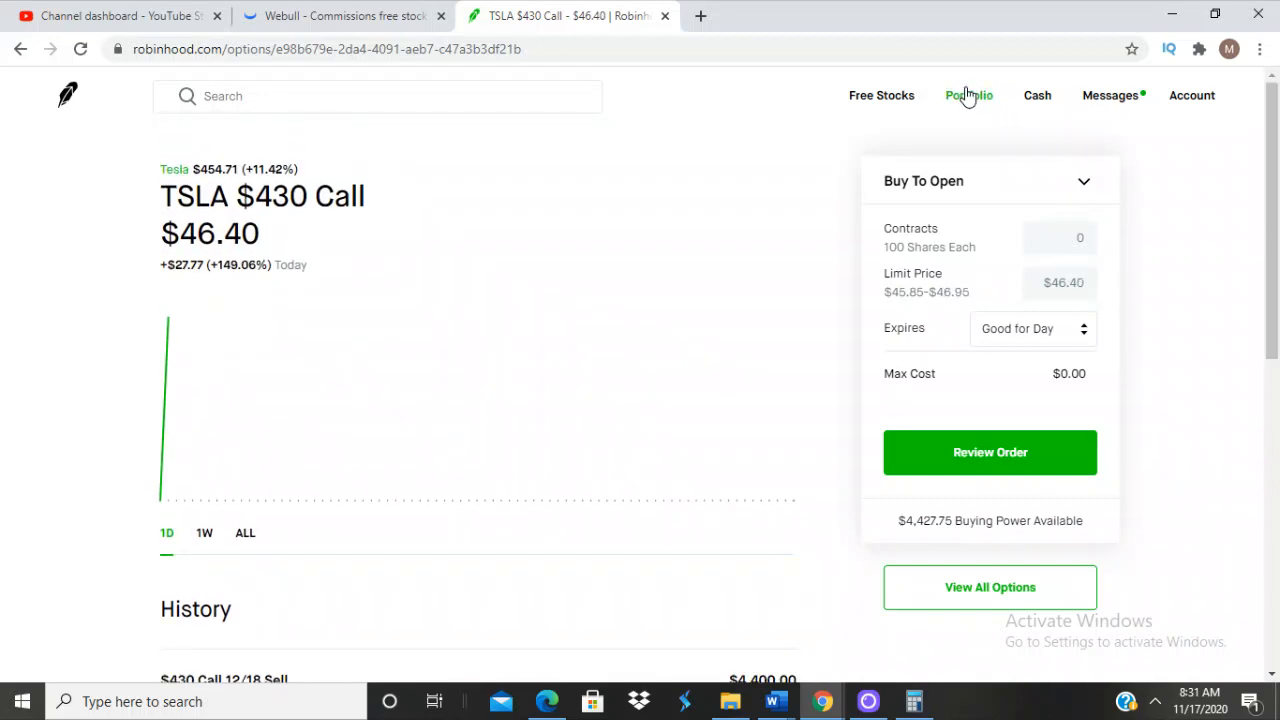
pyautogui.click(968, 96)
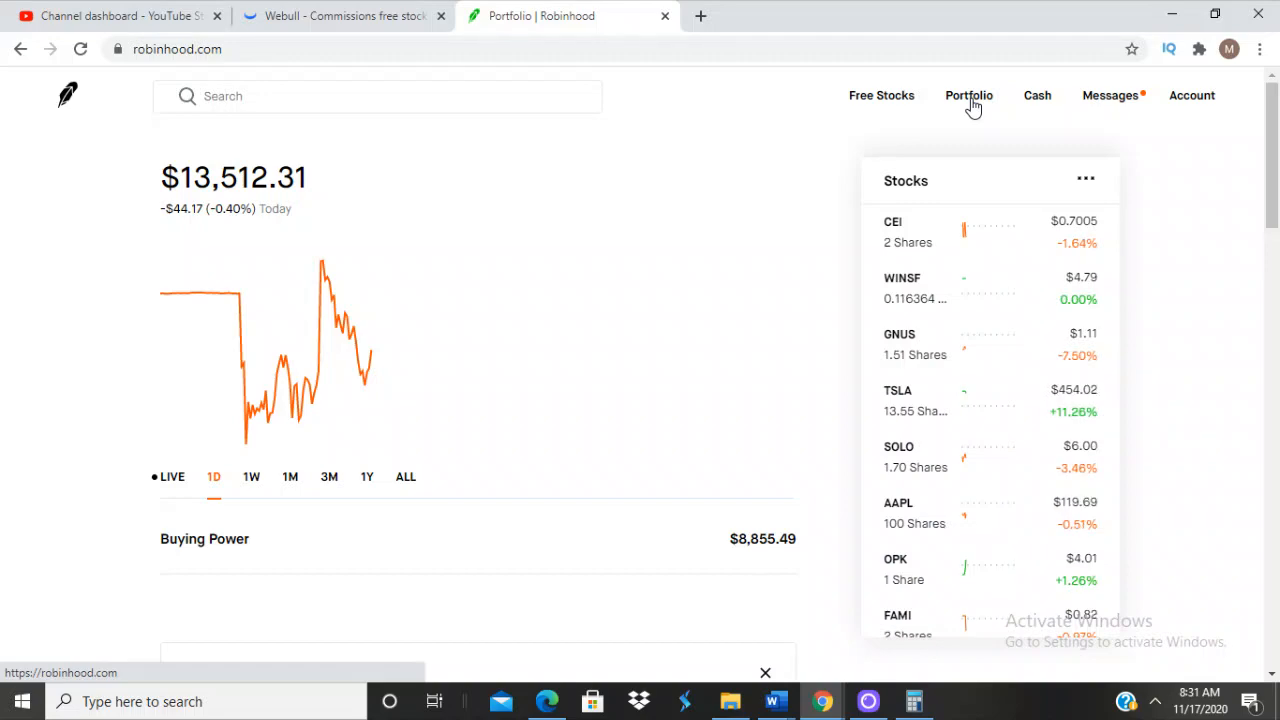
pyautogui.moveTo(1244, 156)
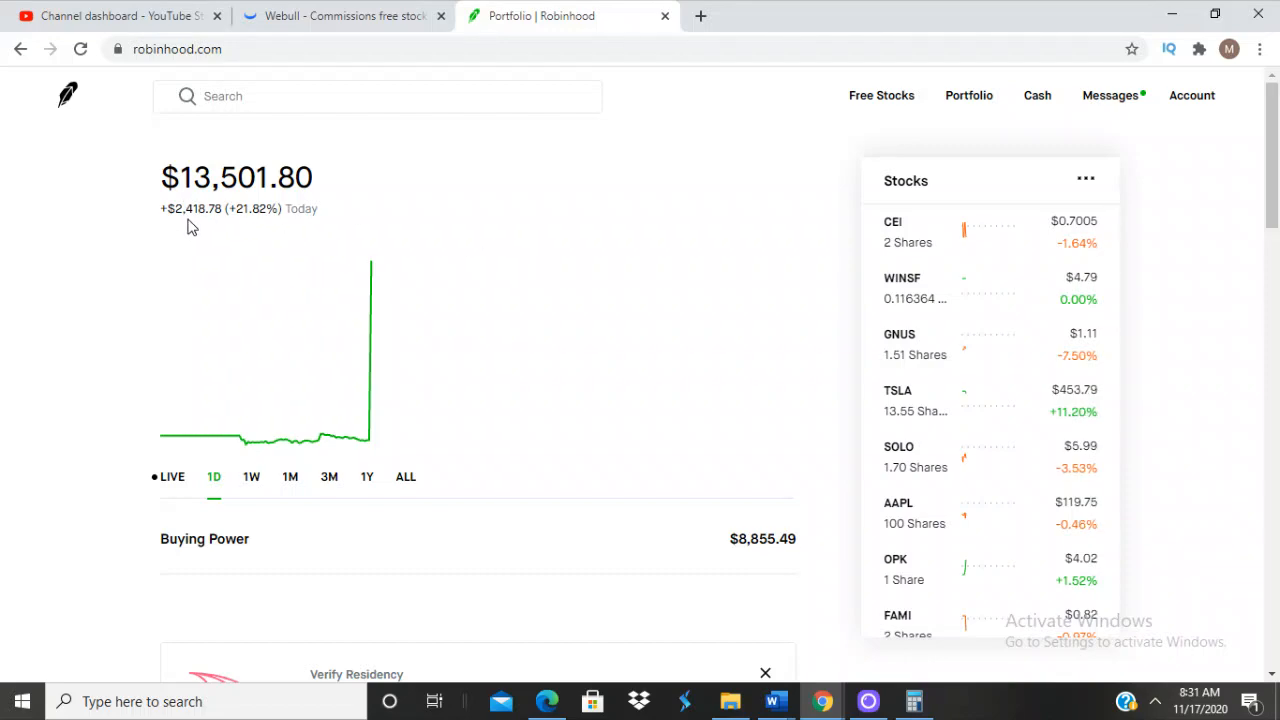
pyautogui.moveTo(350, 312)
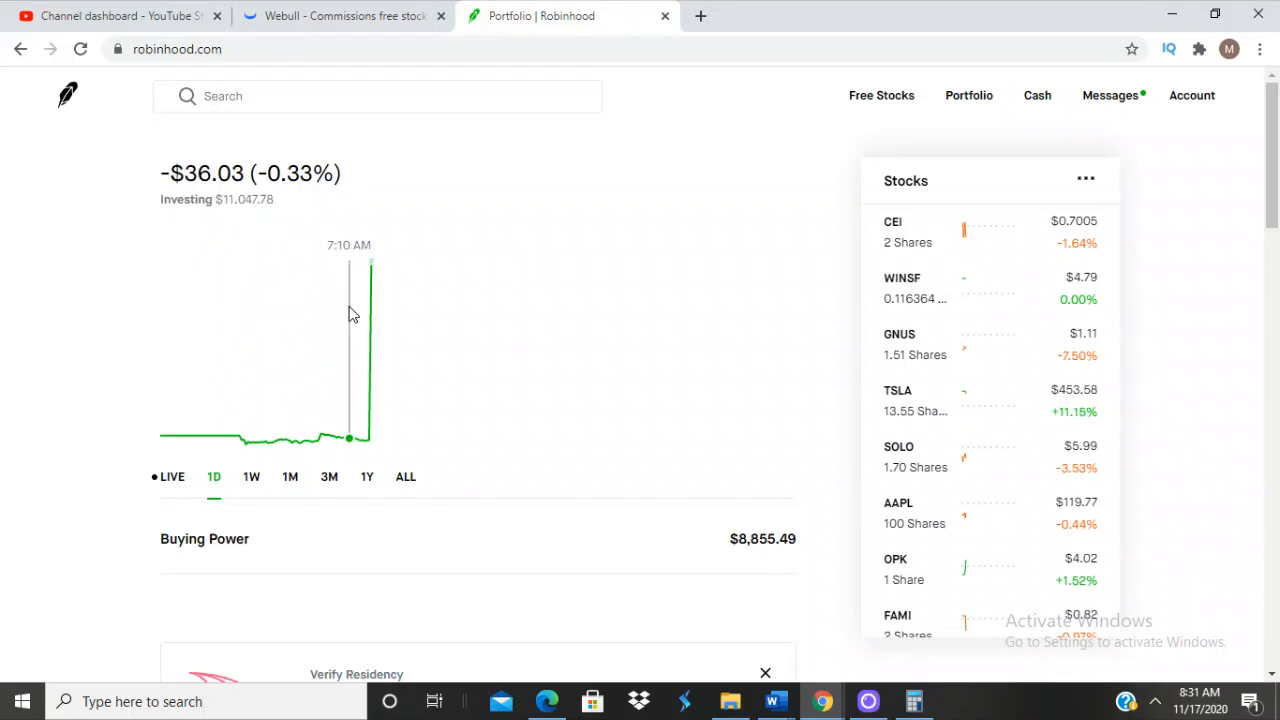
pyautogui.moveTo(670, 176)
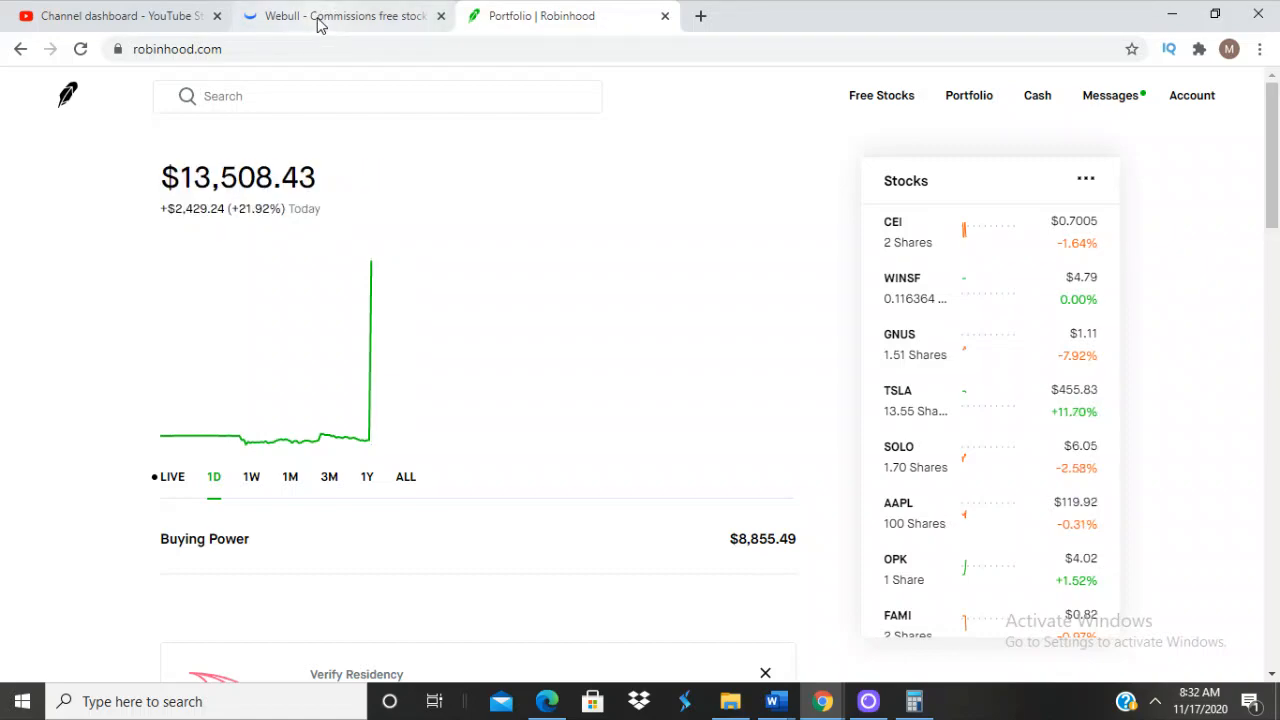
# - Watch the TSLA 5-minute chart in Webull, trading near 456 and up about 11.9%
pyautogui.click(340, 16)
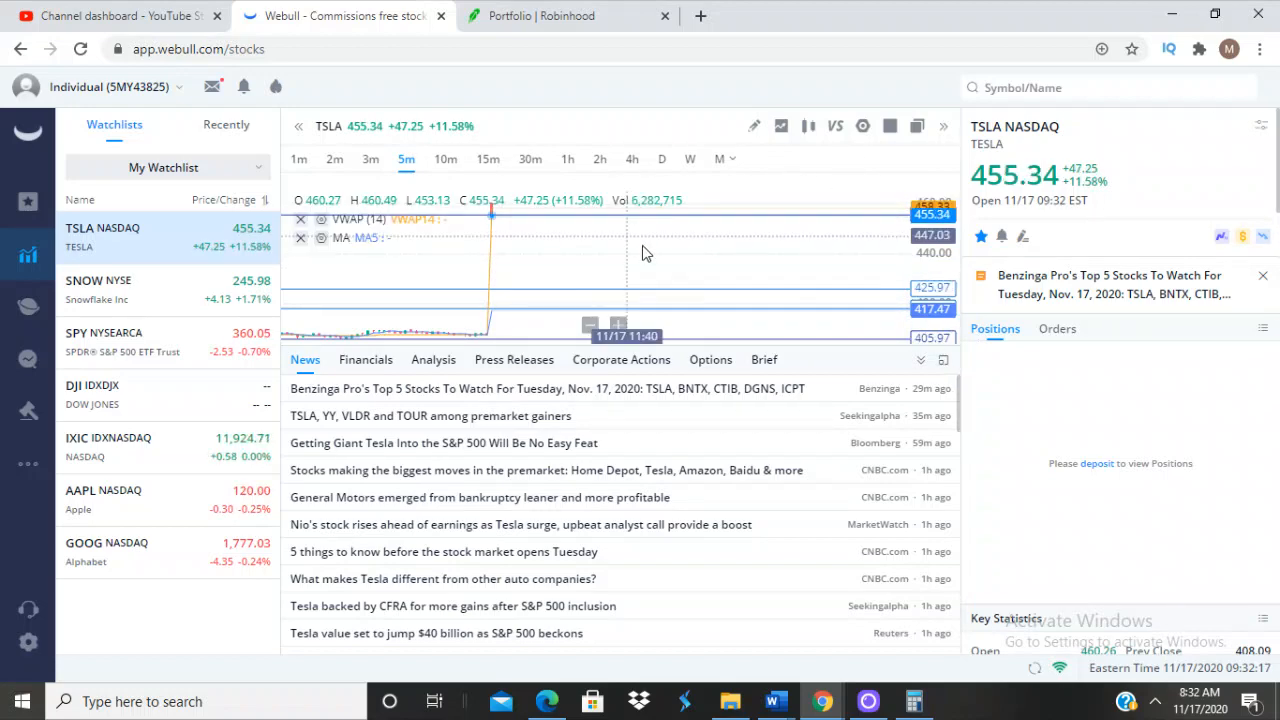
pyautogui.moveTo(628, 332)
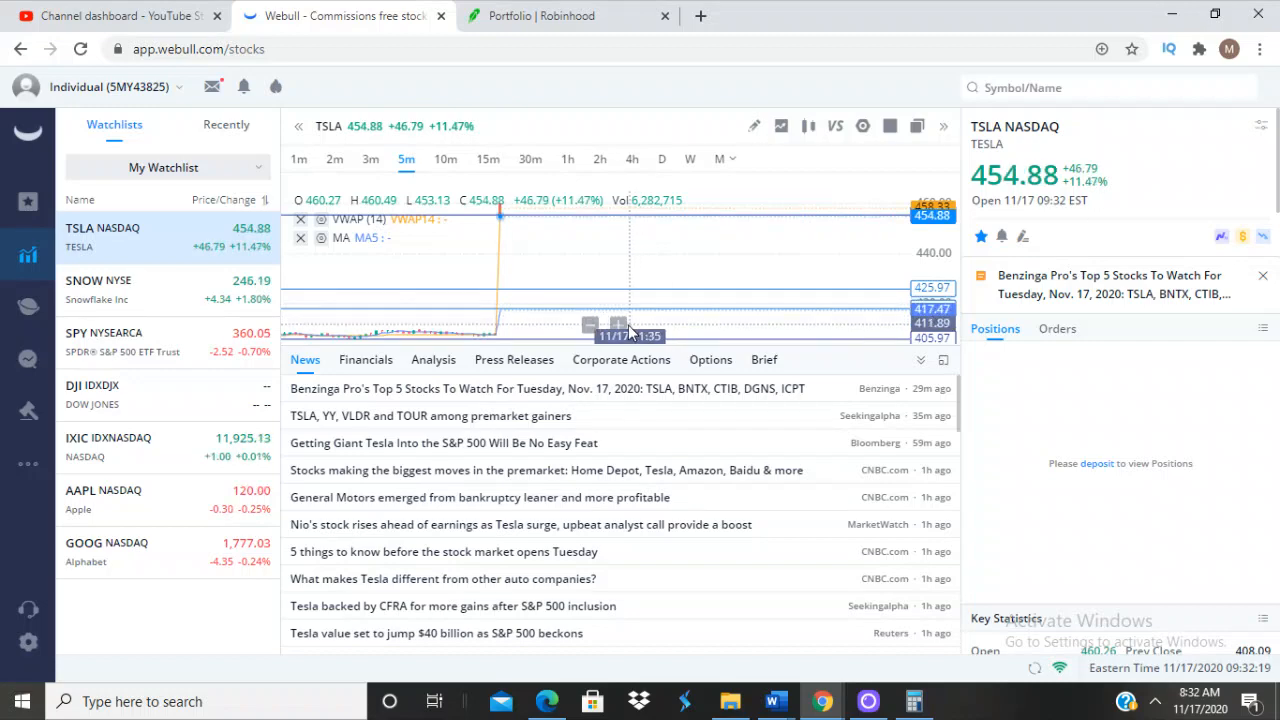
pyautogui.moveTo(540, 234)
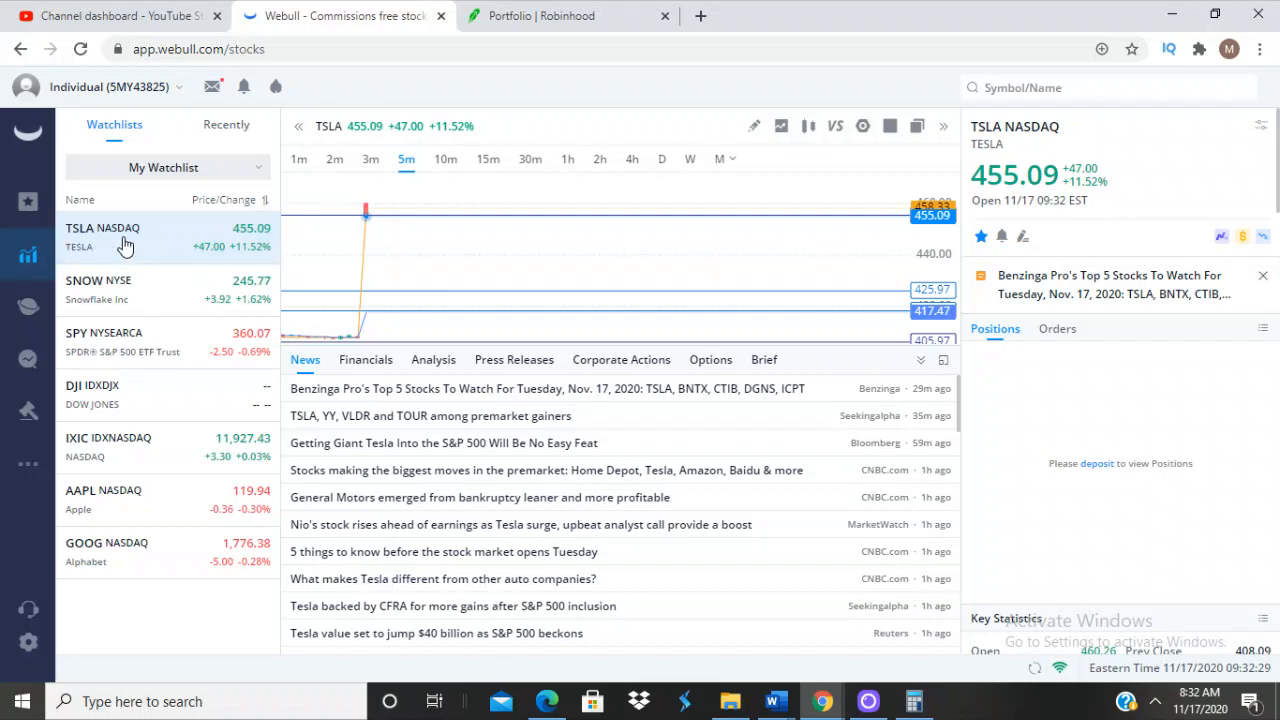
pyautogui.moveTo(28, 256)
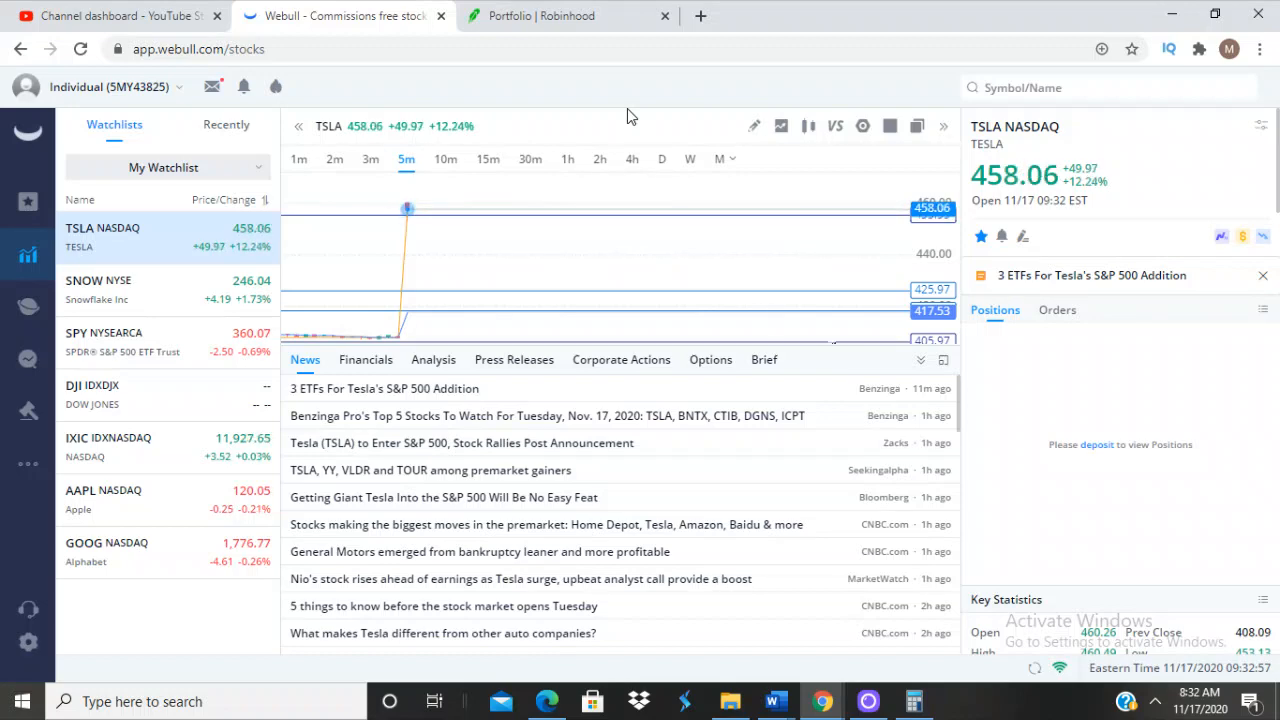
pyautogui.moveTo(552, 248)
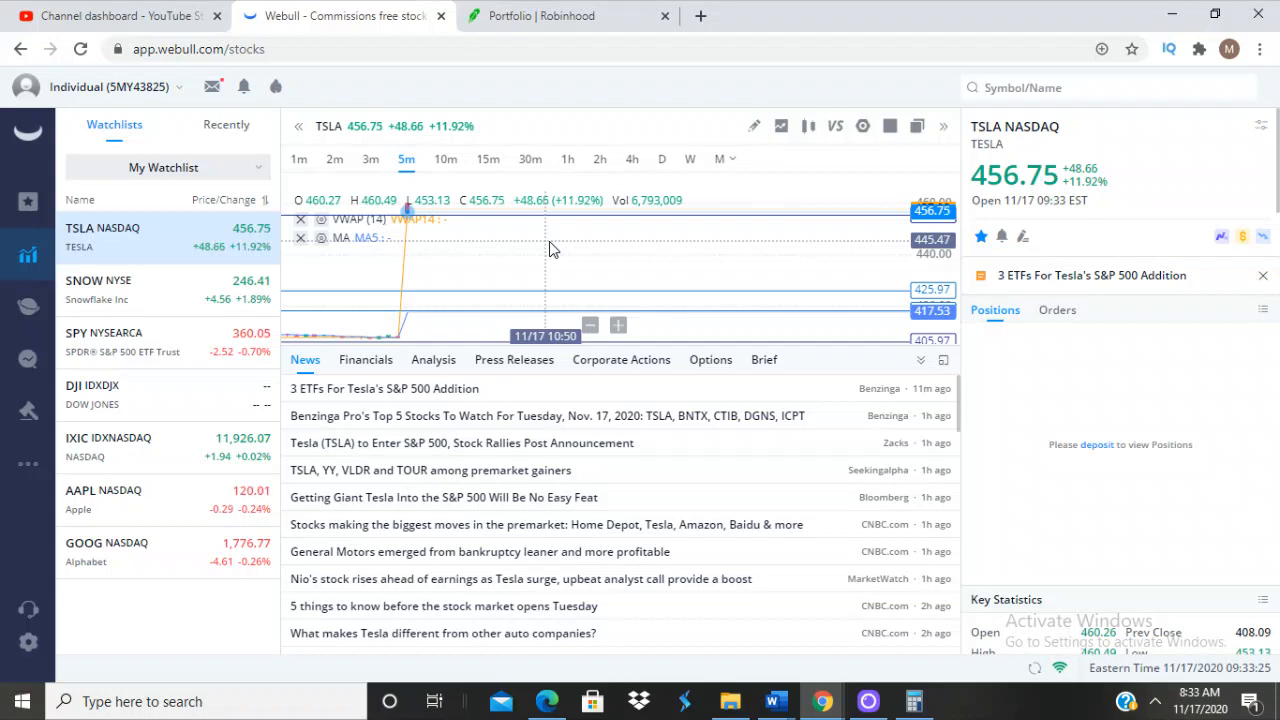
pyautogui.moveTo(570, 320)
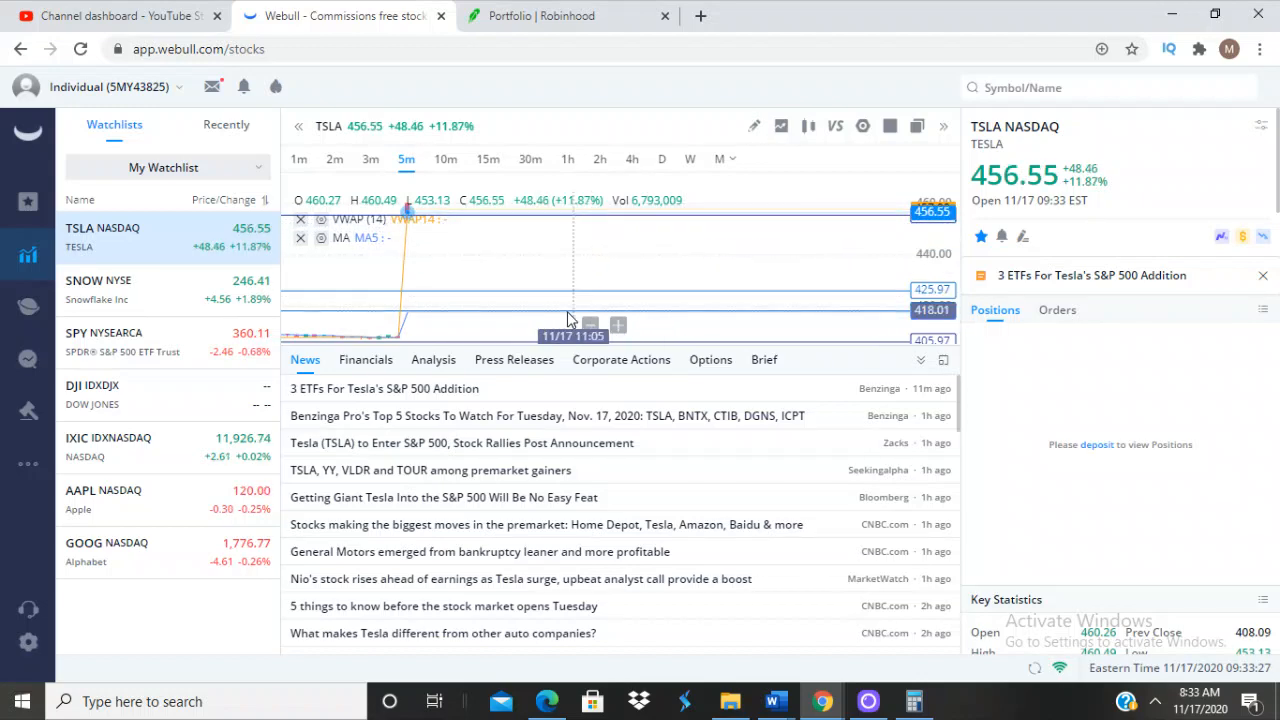
pyautogui.moveTo(416, 254)
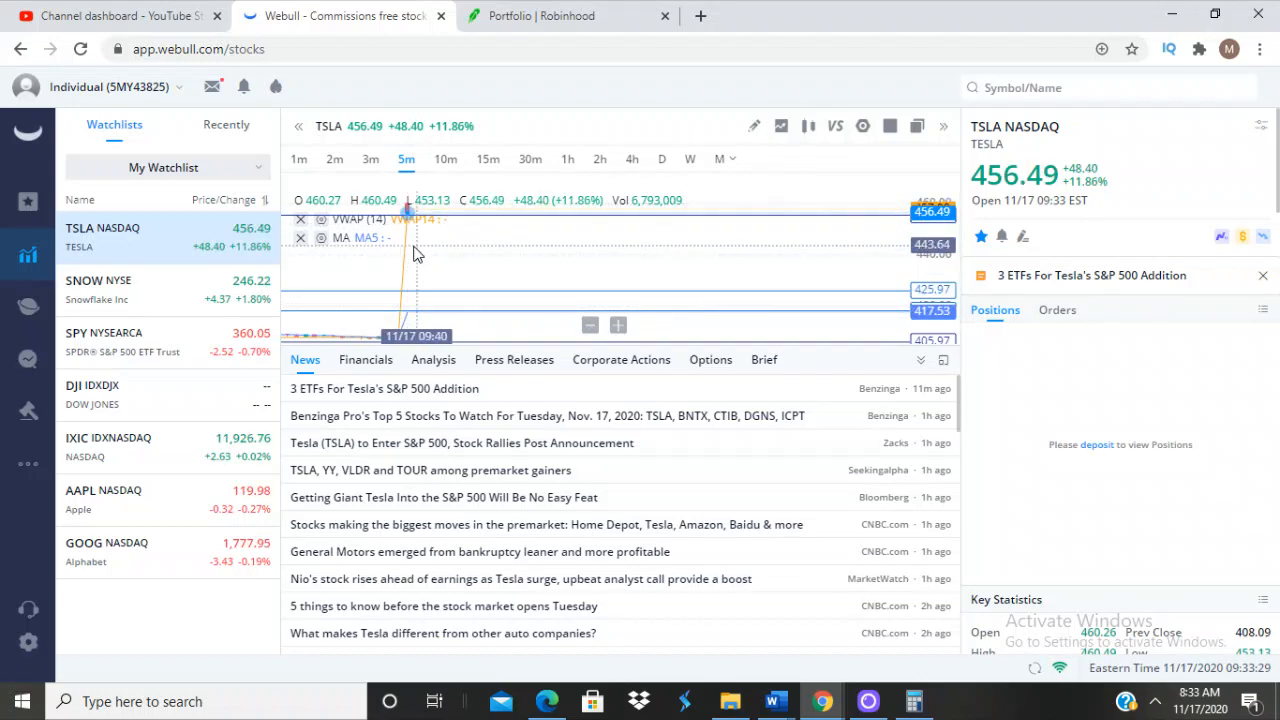